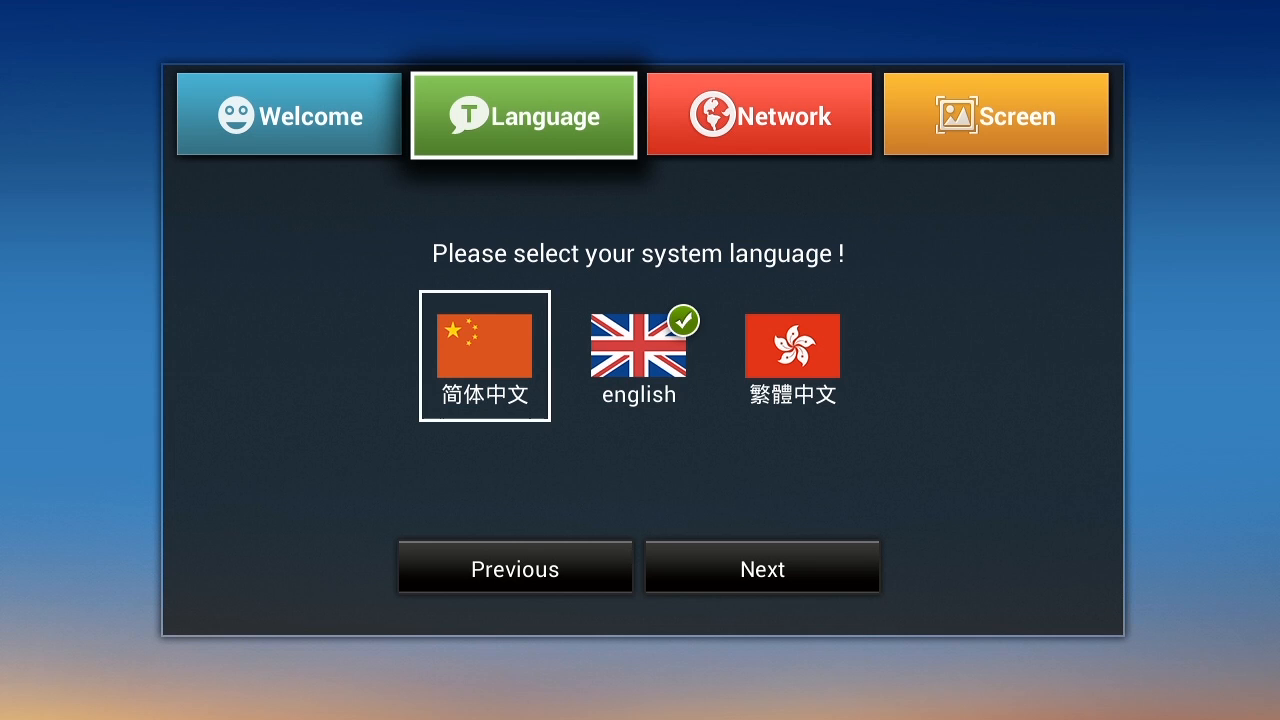
- Keep English as the language and advance to the network connection choices
{"action": "left_click", "coordinate": [762, 568]}
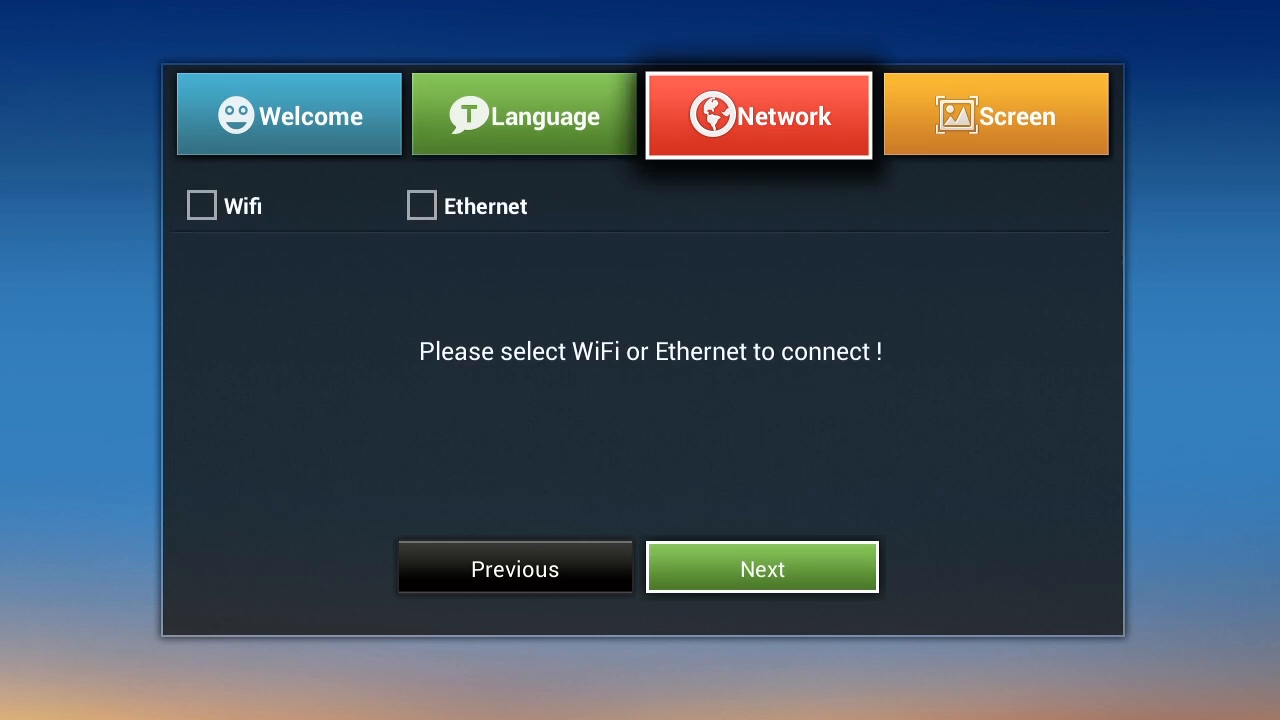
{"action": "left_click", "coordinate": [422, 206]}
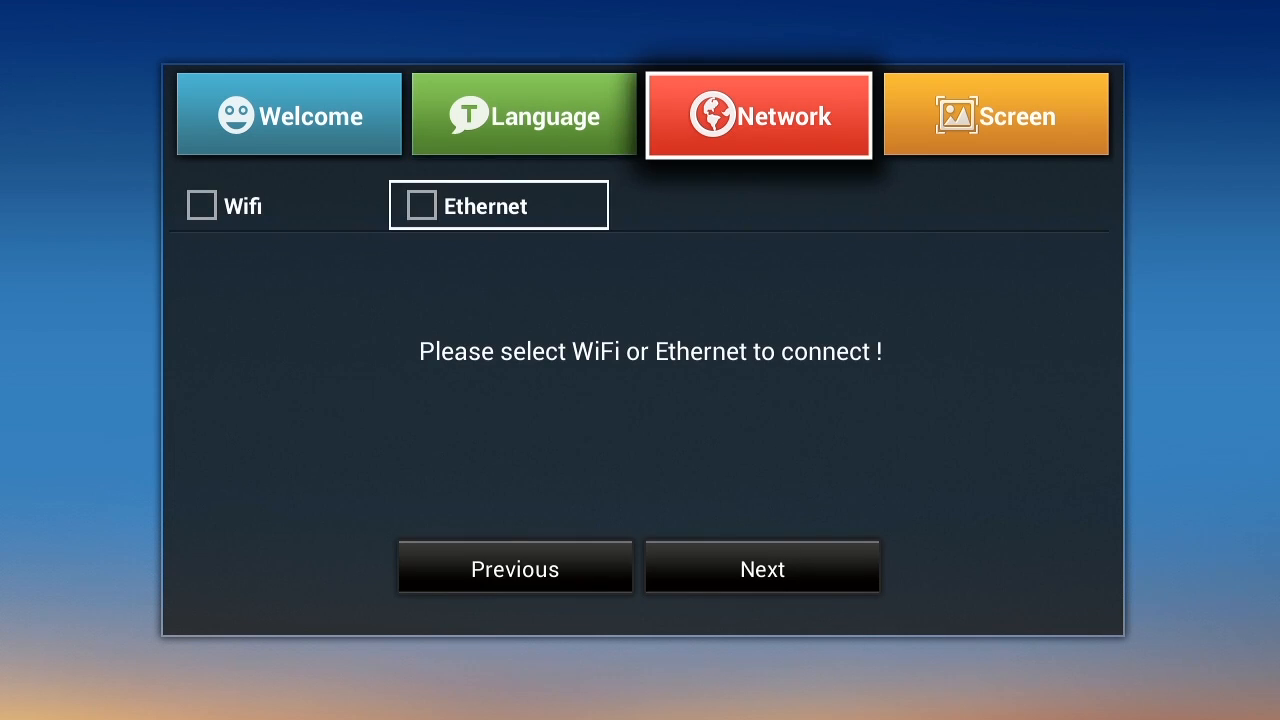
- Join Wi-Fi network virginmedia3105004 with its password and advance to screen size
{"action": "left_click", "coordinate": [202, 205]}
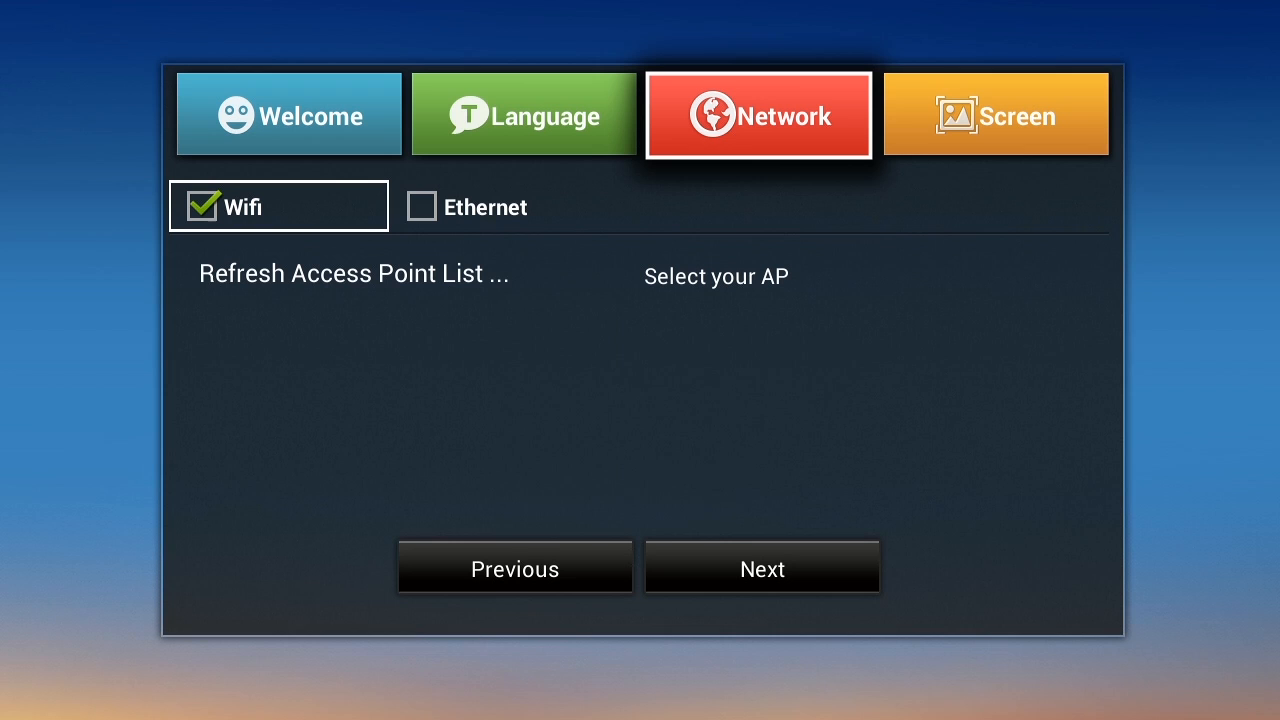
{"action": "left_click", "coordinate": [354, 274]}
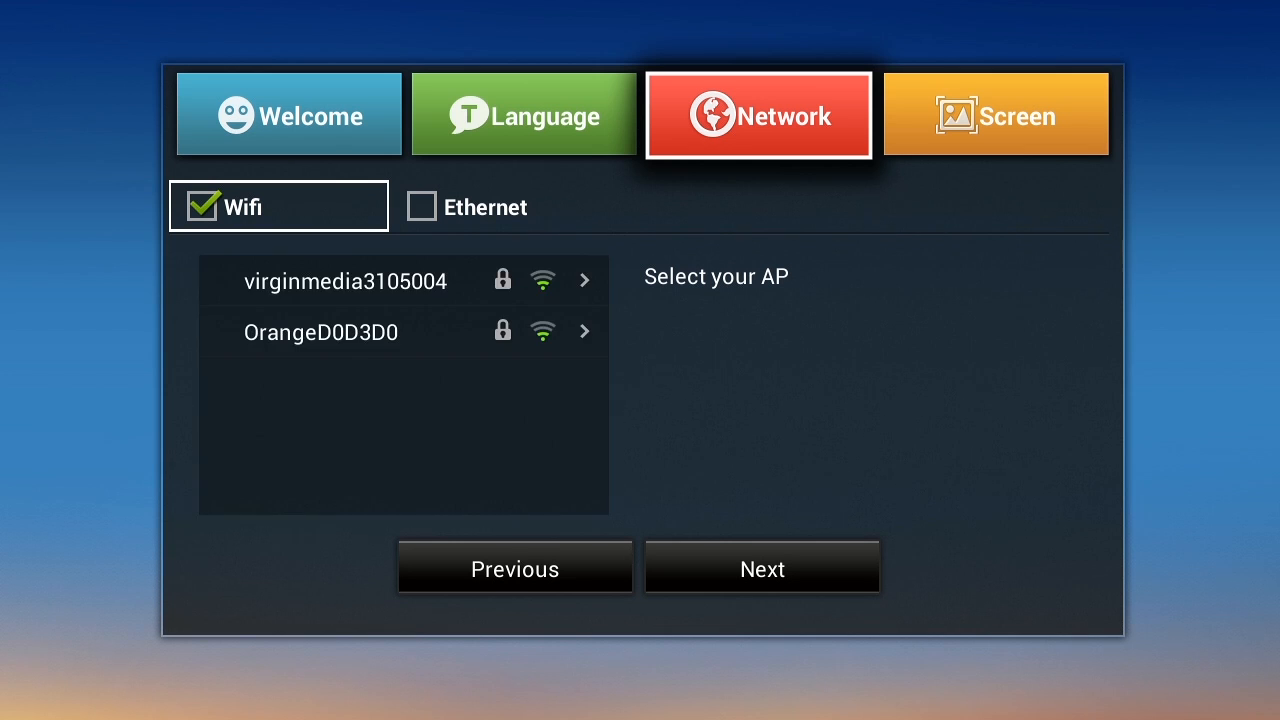
{"action": "left_click", "coordinate": [345, 281]}
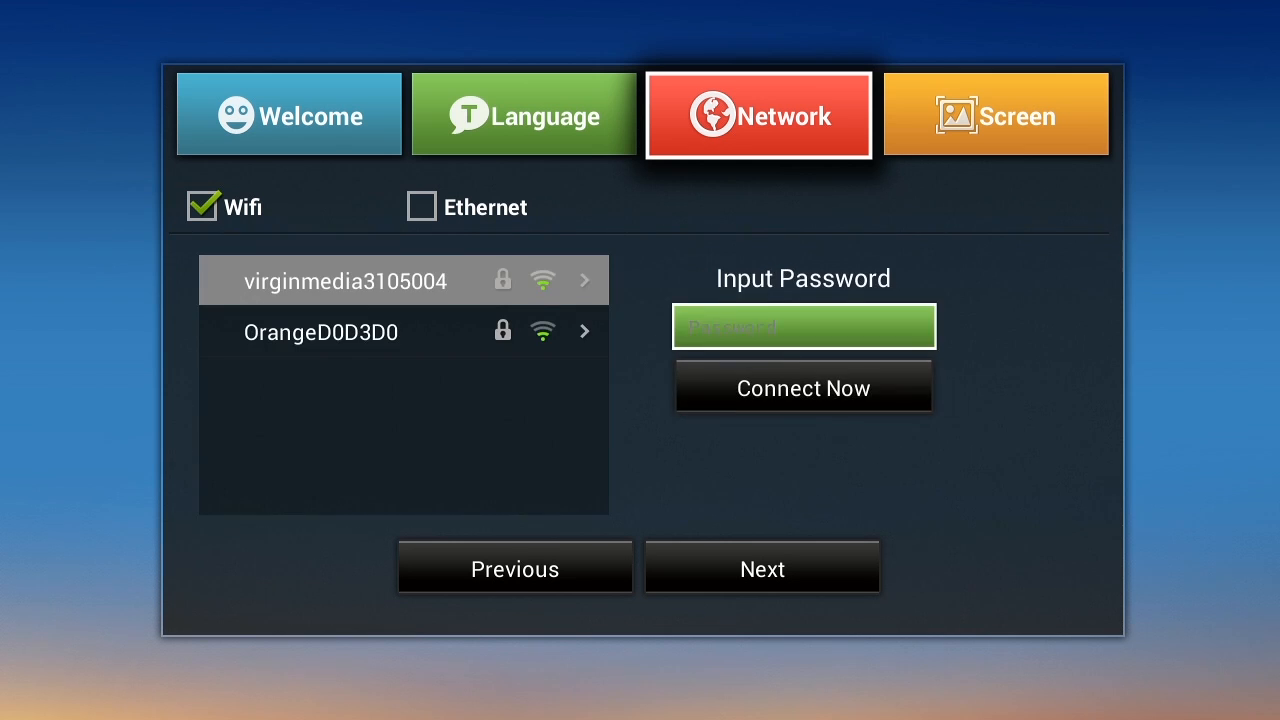
{"action": "left_click", "coordinate": [803, 326]}
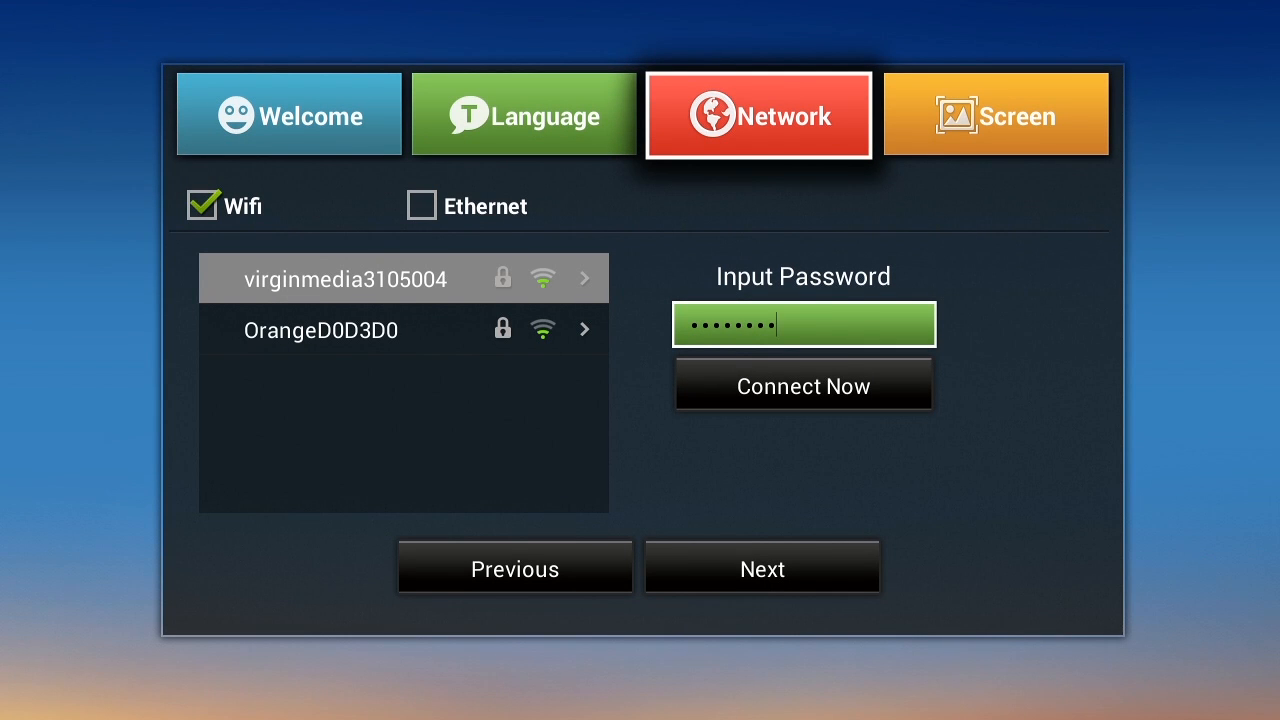
{"action": "left_click", "coordinate": [803, 384]}
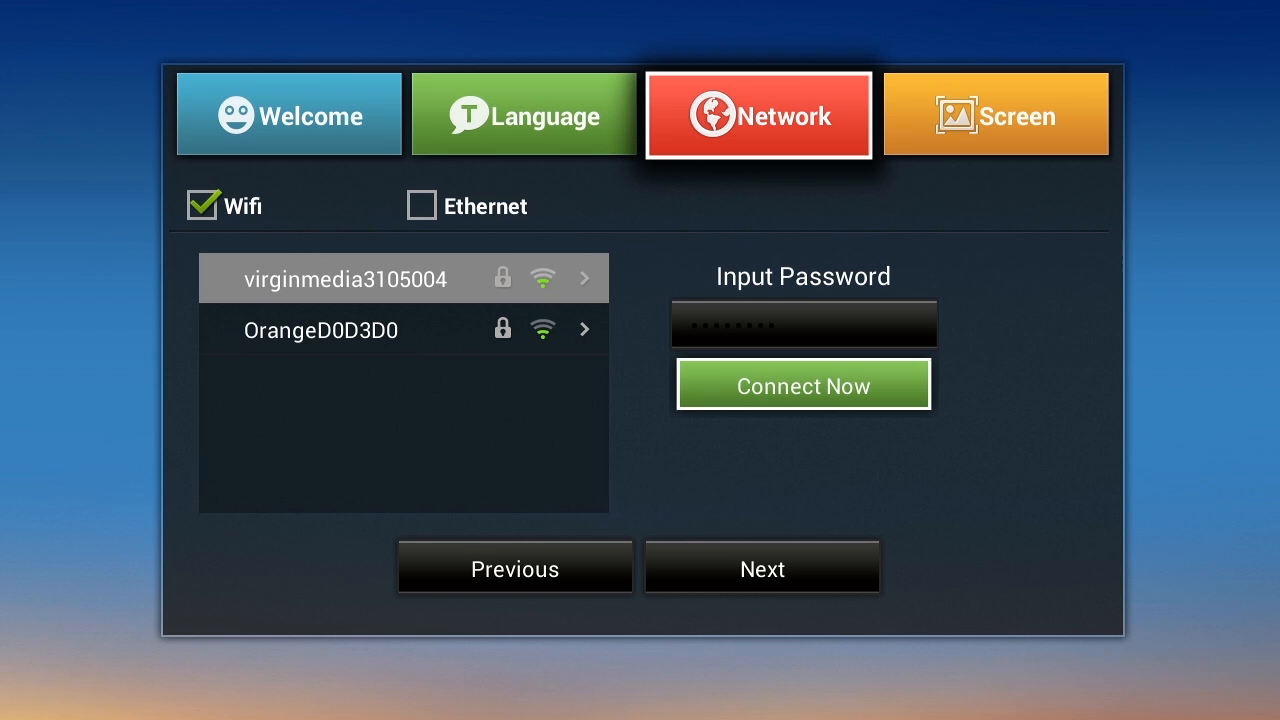
{"action": "left_click", "coordinate": [803, 384]}
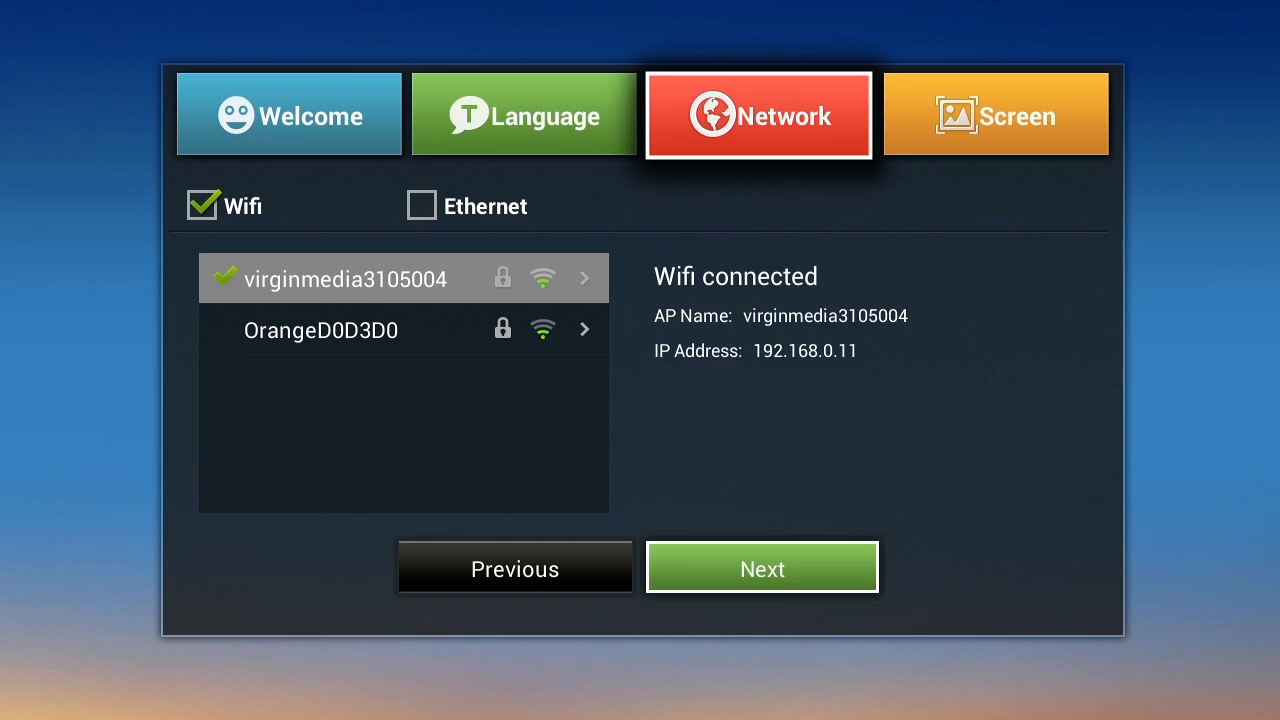
{"action": "left_click", "coordinate": [762, 567]}
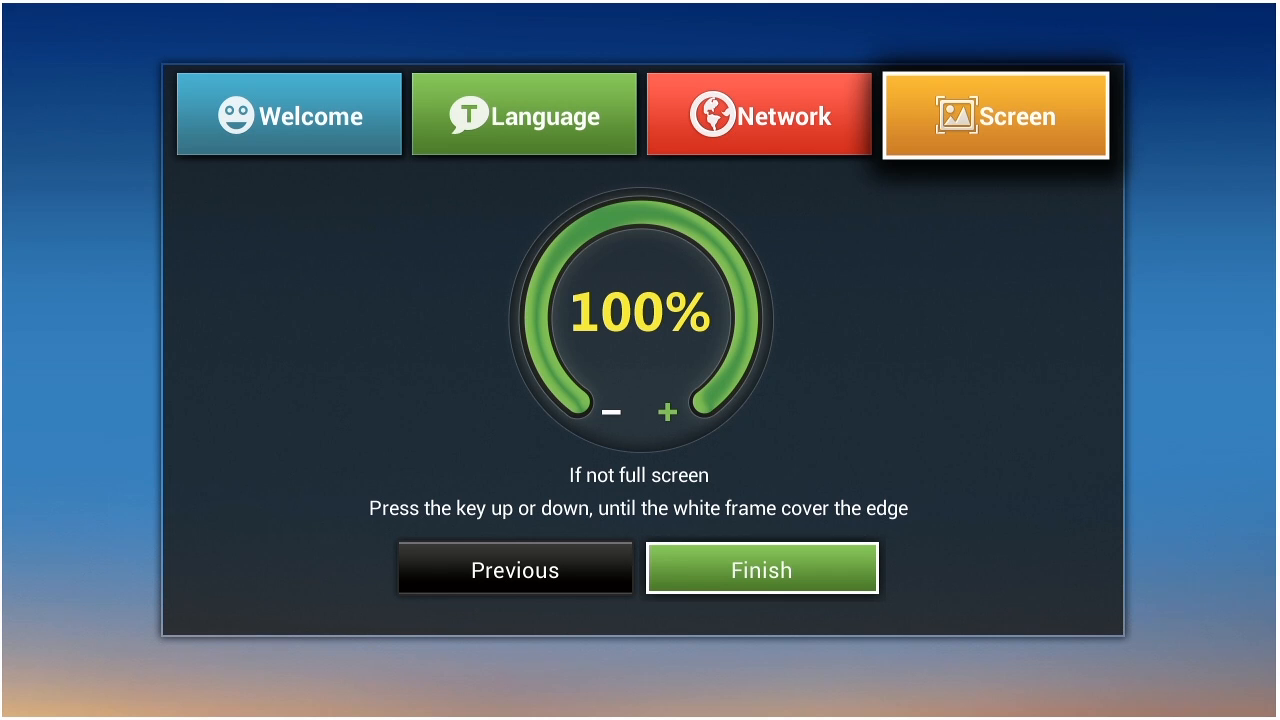
- Finish the wizard with the screen scale left at 100%
{"action": "left_click", "coordinate": [762, 569]}
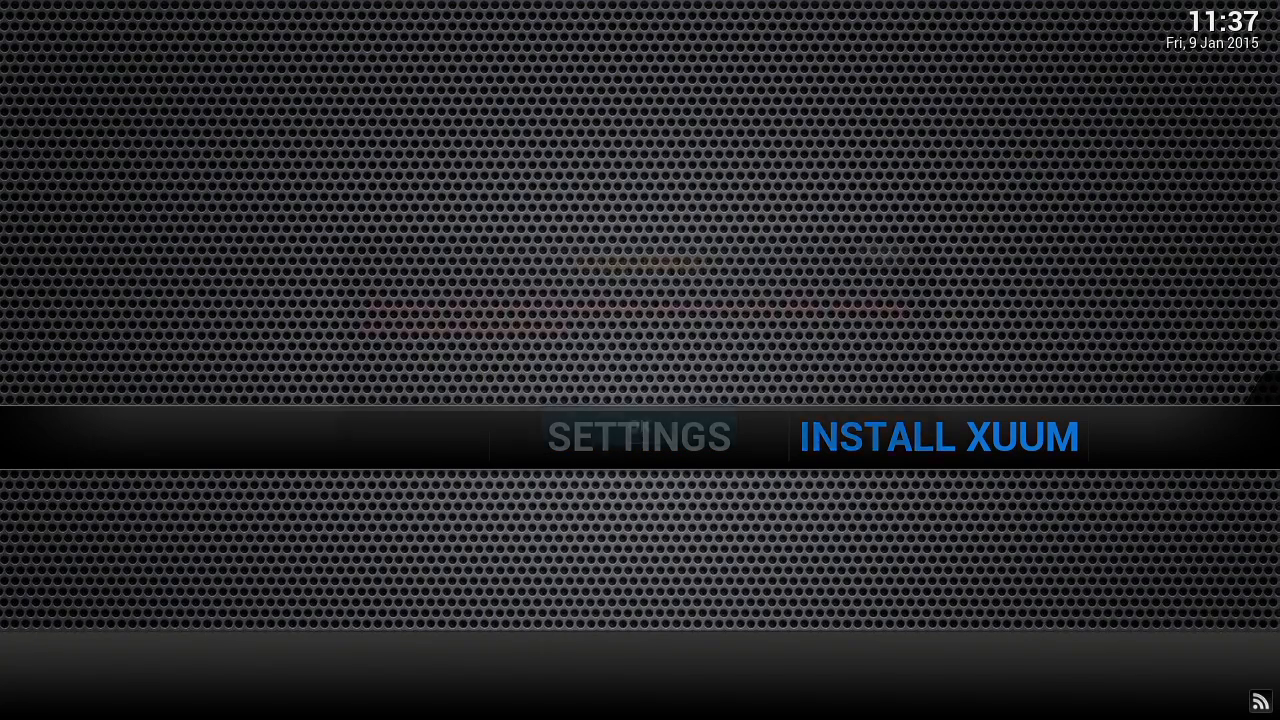
- Choose INSTALL XUUM and confirm Yes in the XUUM System Downloader
{"action": "left_click", "coordinate": [940, 437]}
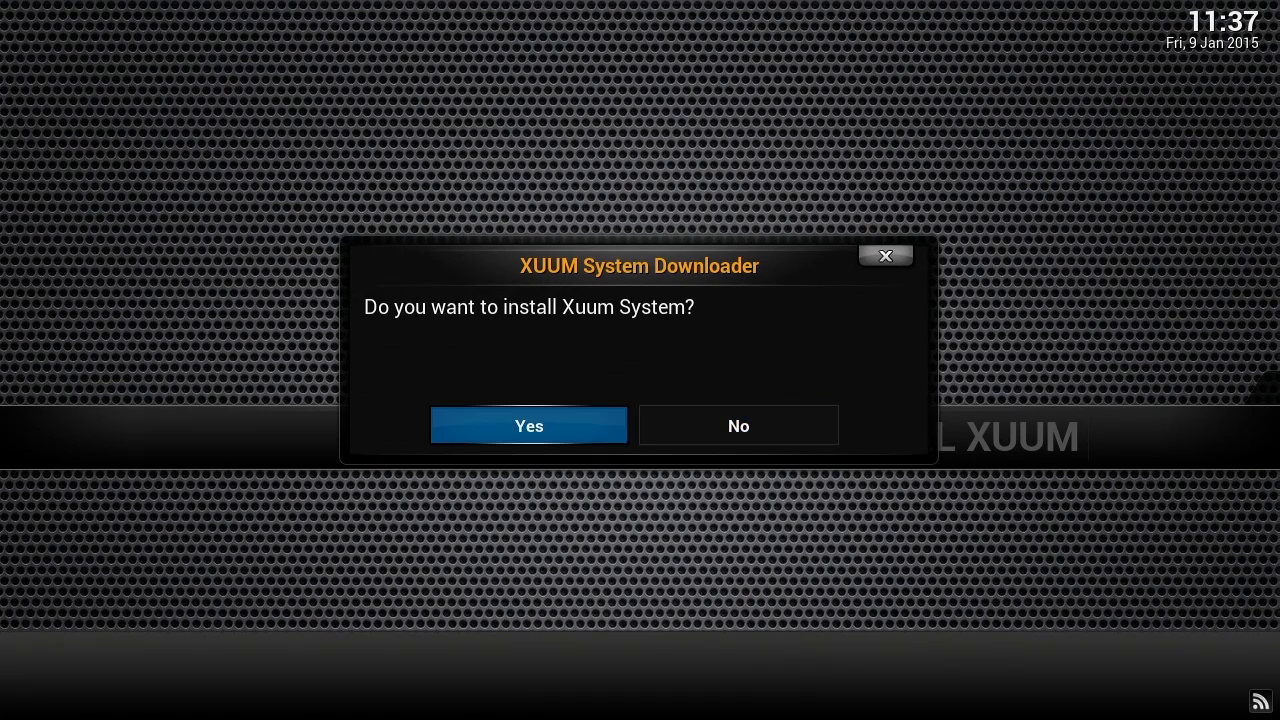
{"action": "left_click", "coordinate": [529, 425]}
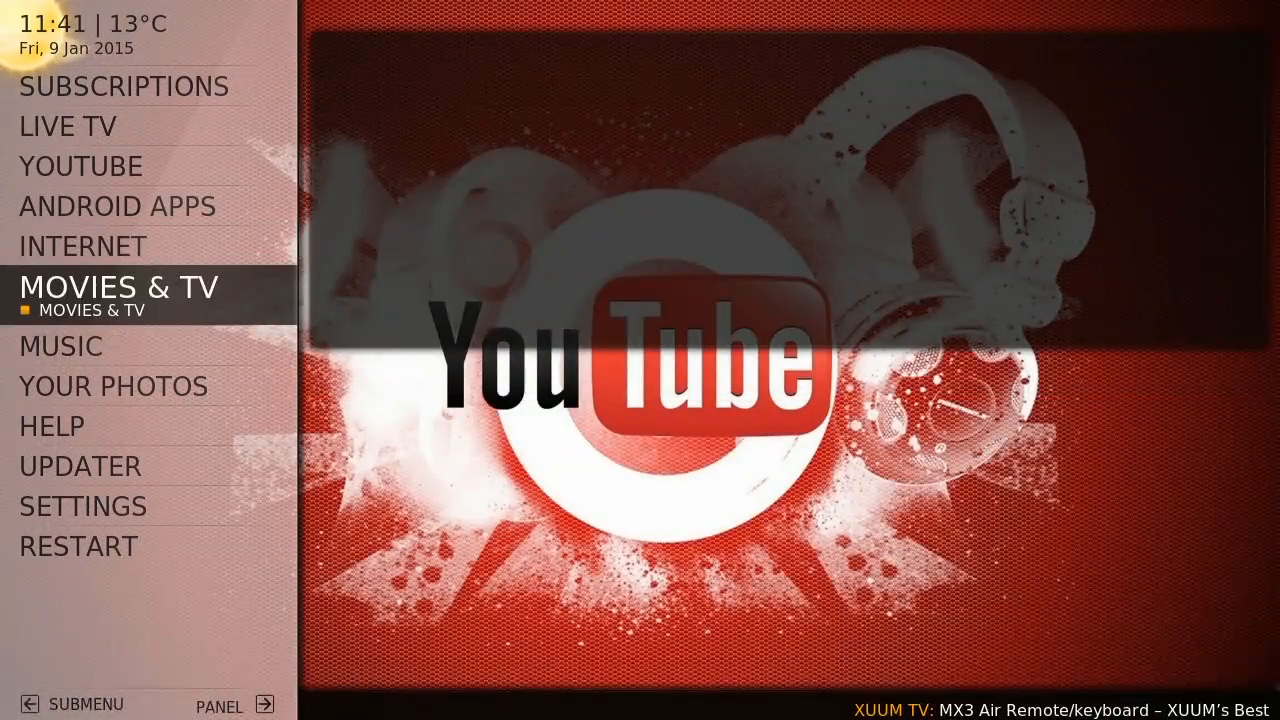
- Launch UPDATER from the XUUM menu and accept updating to the latest version
{"action": "left_click", "coordinate": [90, 446]}
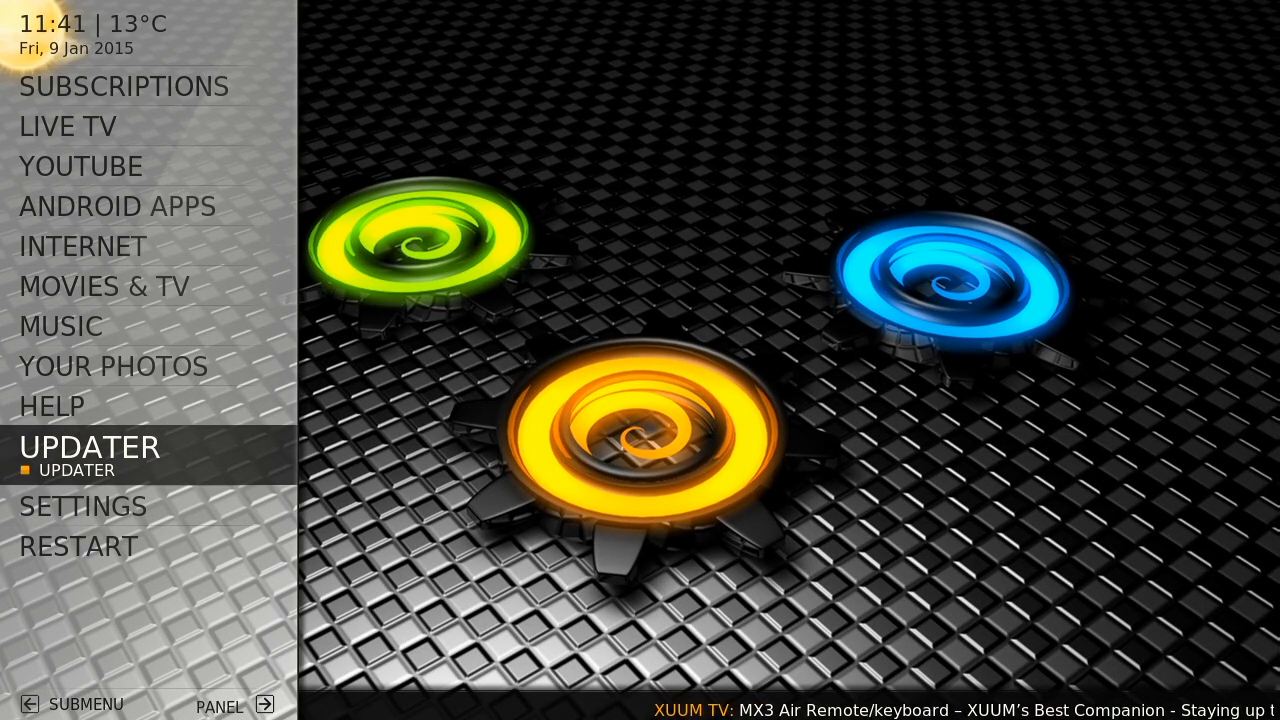
{"action": "left_click", "coordinate": [90, 446]}
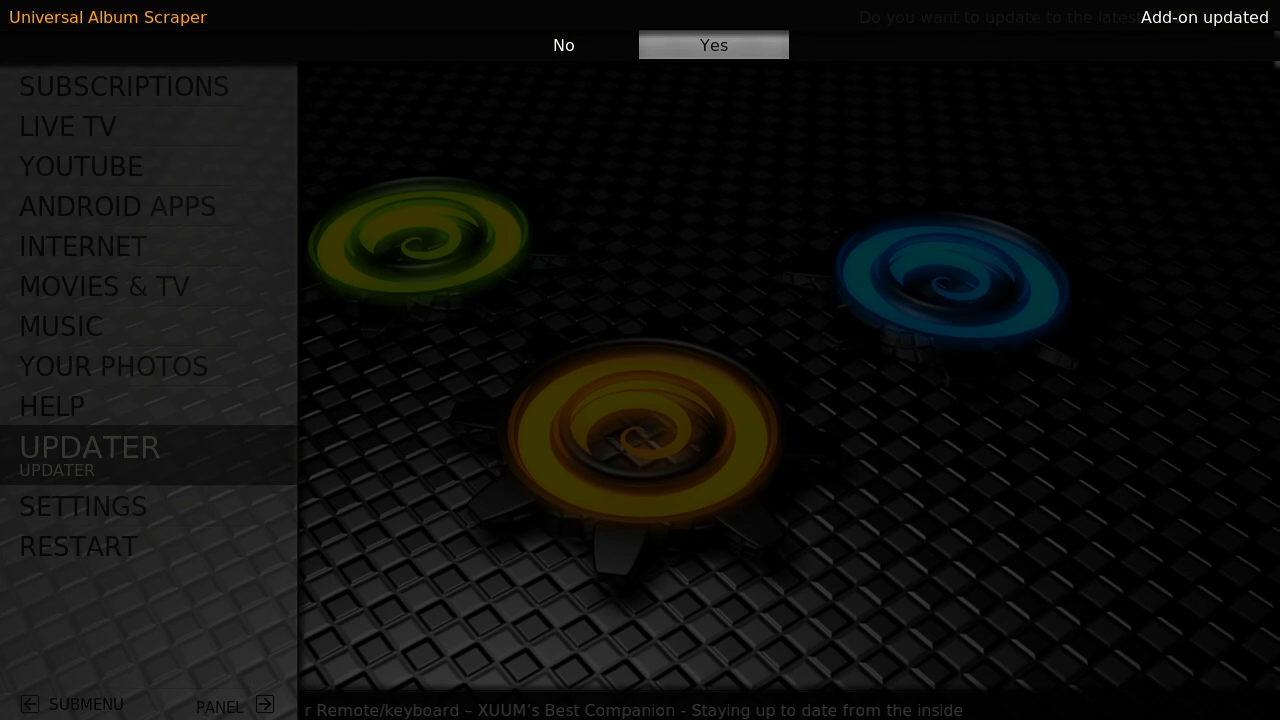
{"action": "left_click", "coordinate": [714, 45]}
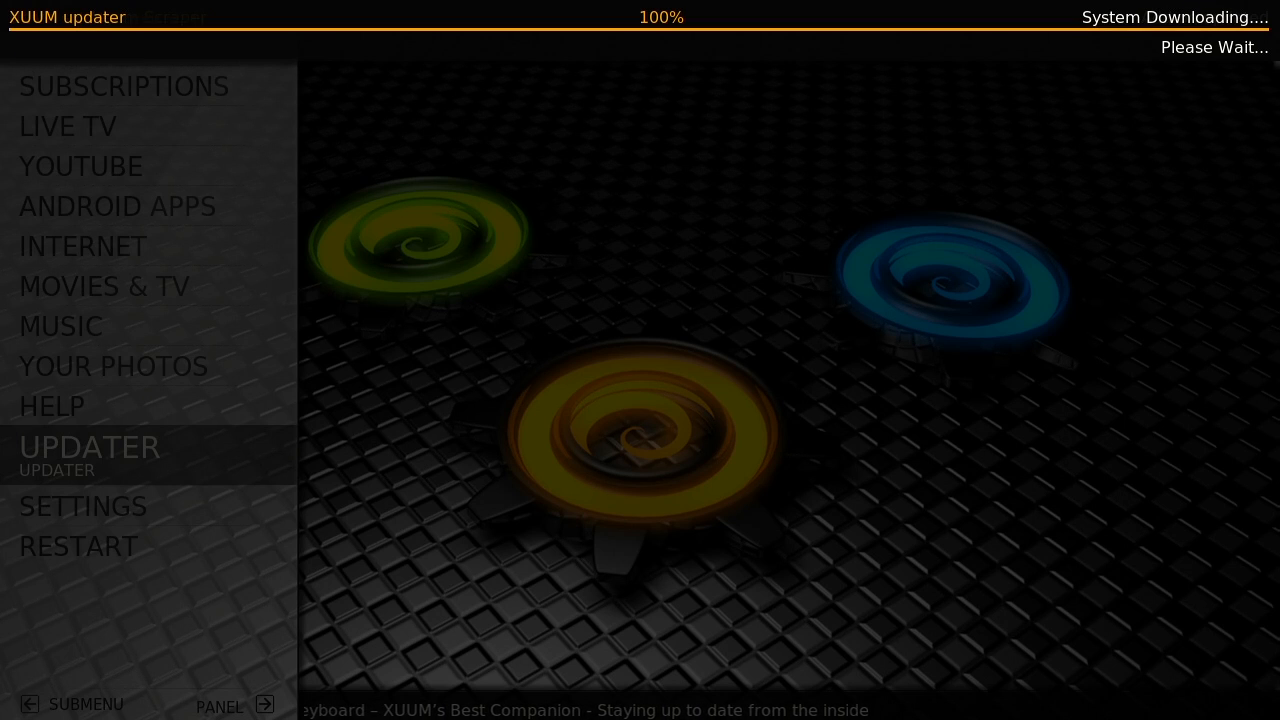